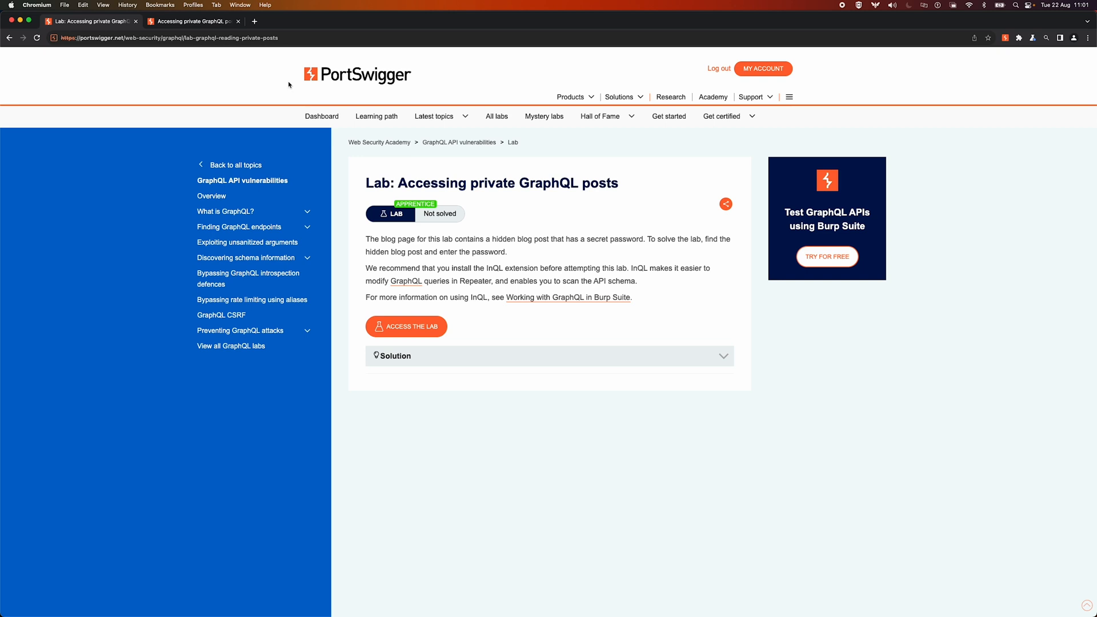
Access the lab's blog and inspect the POST to /graphql/v1 in DevTools' Network log.
left_click(406, 325)
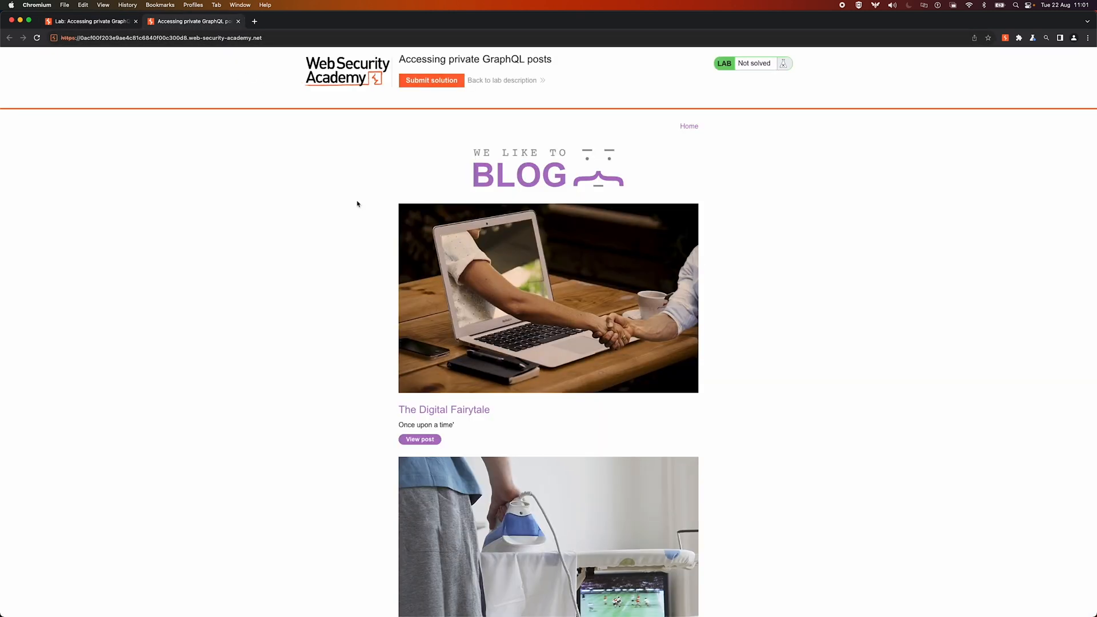
key("F12")
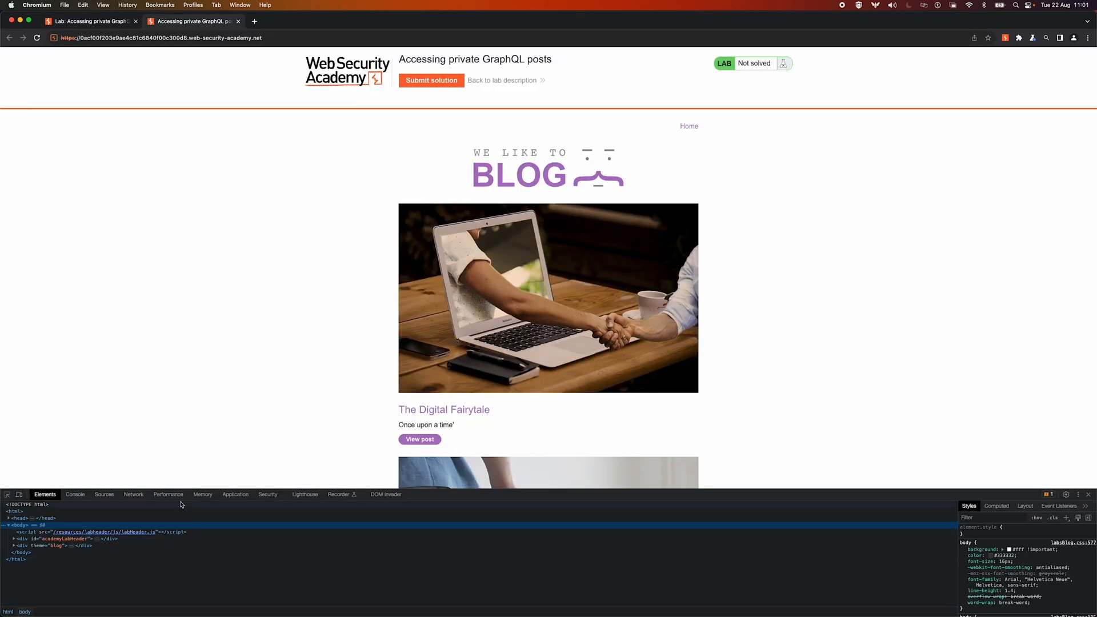
left_click(133, 494)
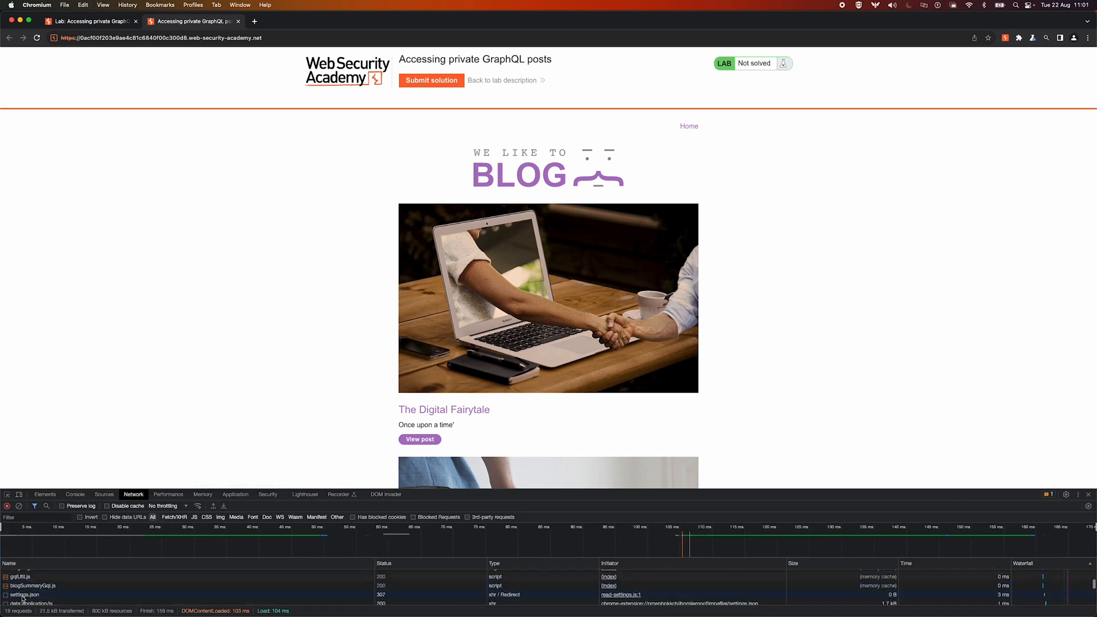
left_click(11, 591)
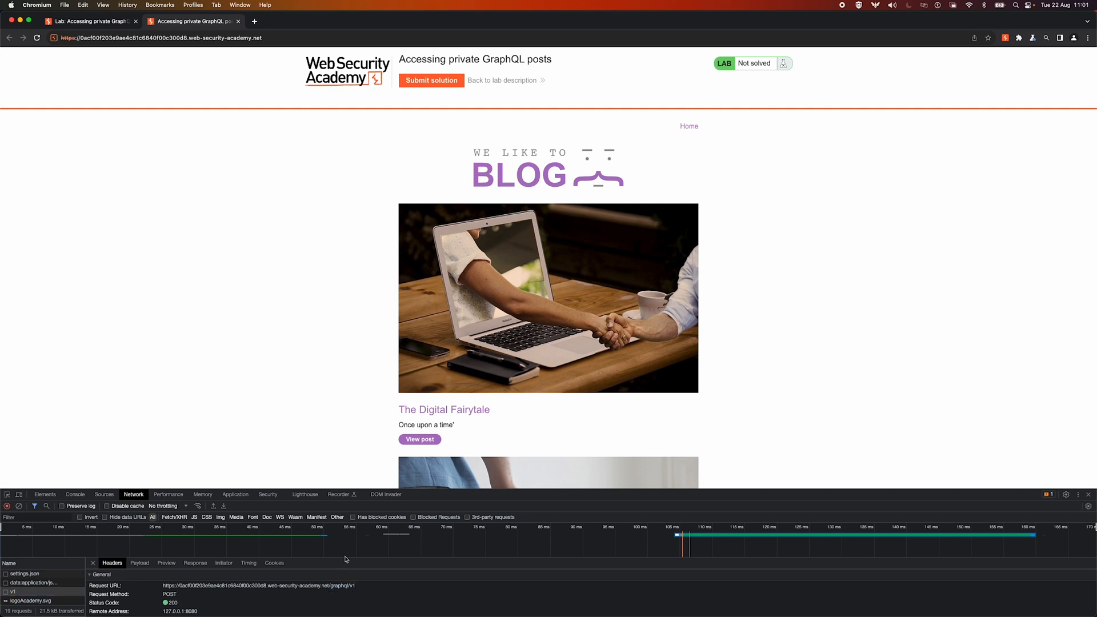
mouse_move(255, 345)
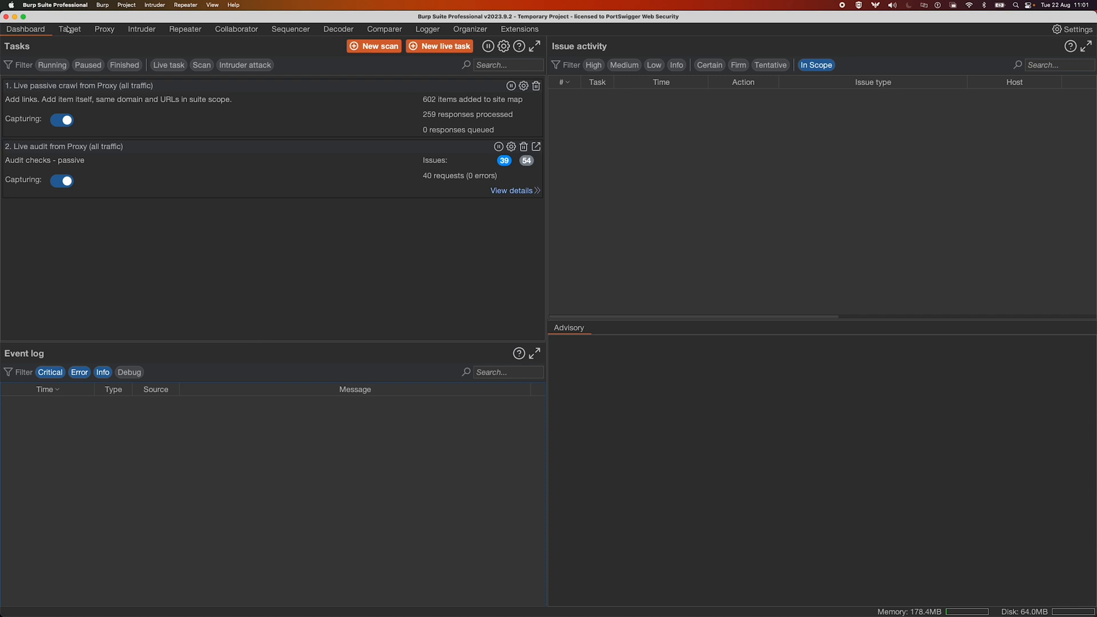
From Target > Site map, launch a Crawl scan of the lab host and view its Crawl paths.
left_click(70, 28)
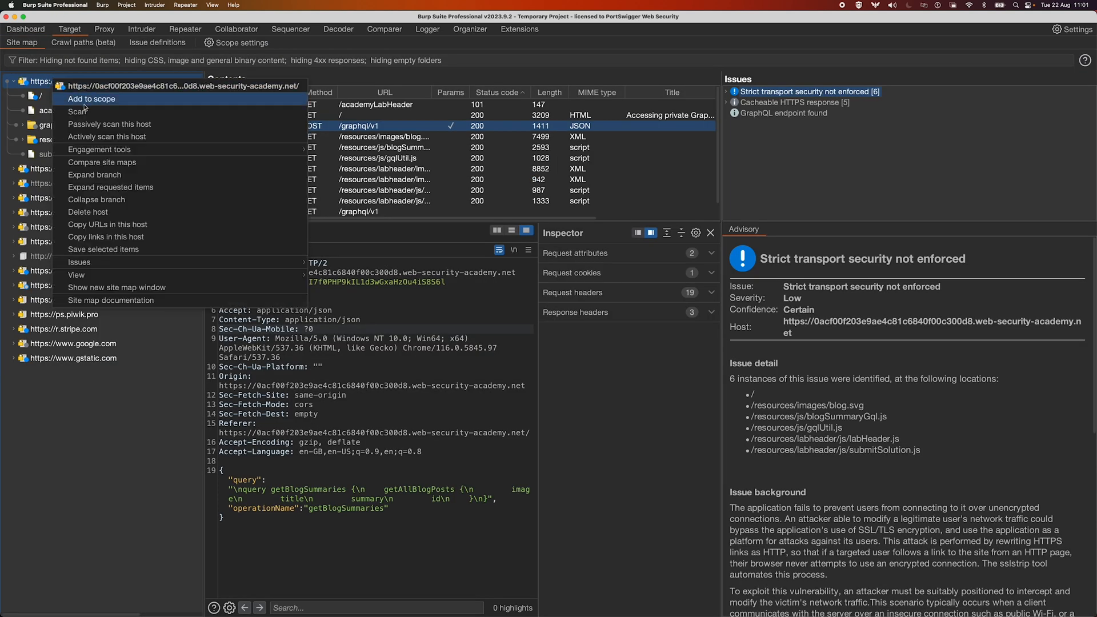
left_click(77, 111)
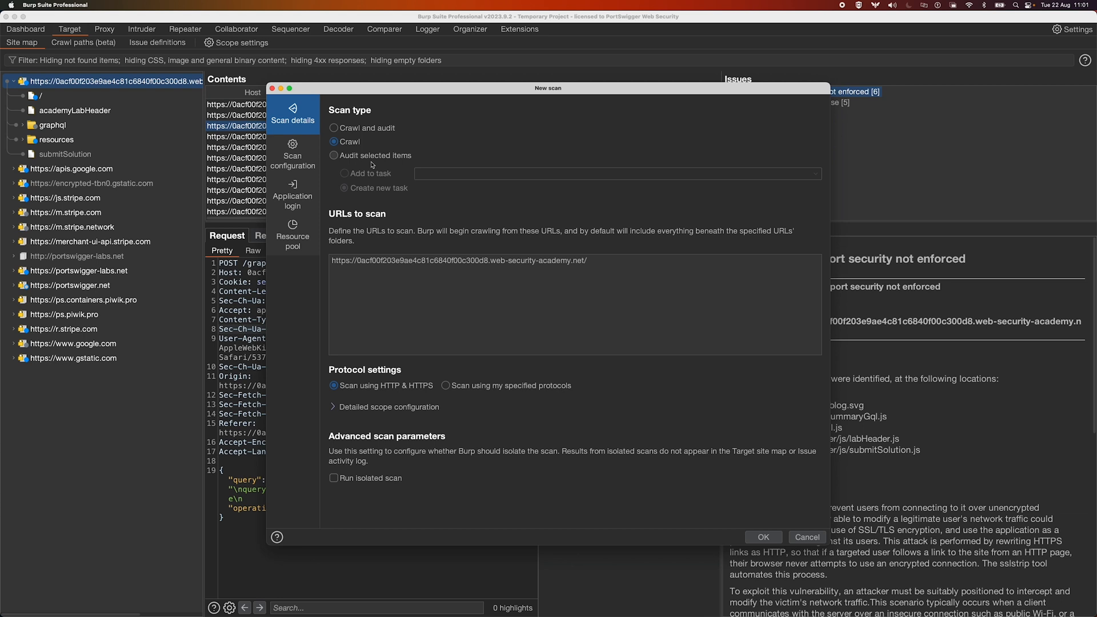
left_click(805, 537)
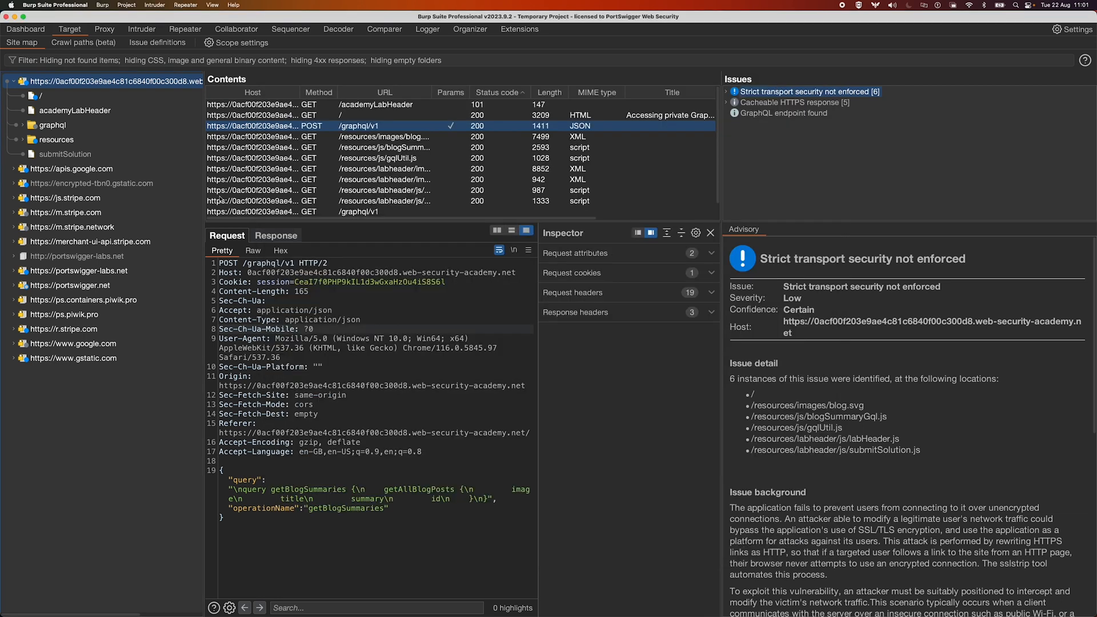
left_click(82, 43)
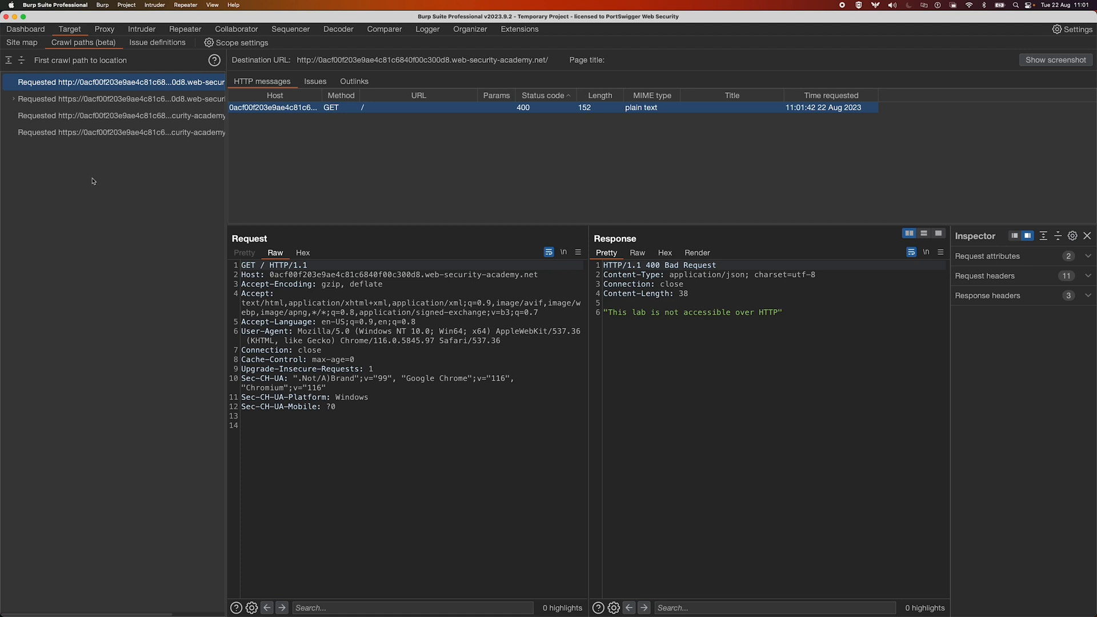
Expand the homepage path to show the Introspected GraphQL schema and the getBlogPost query.
left_click(10, 98)
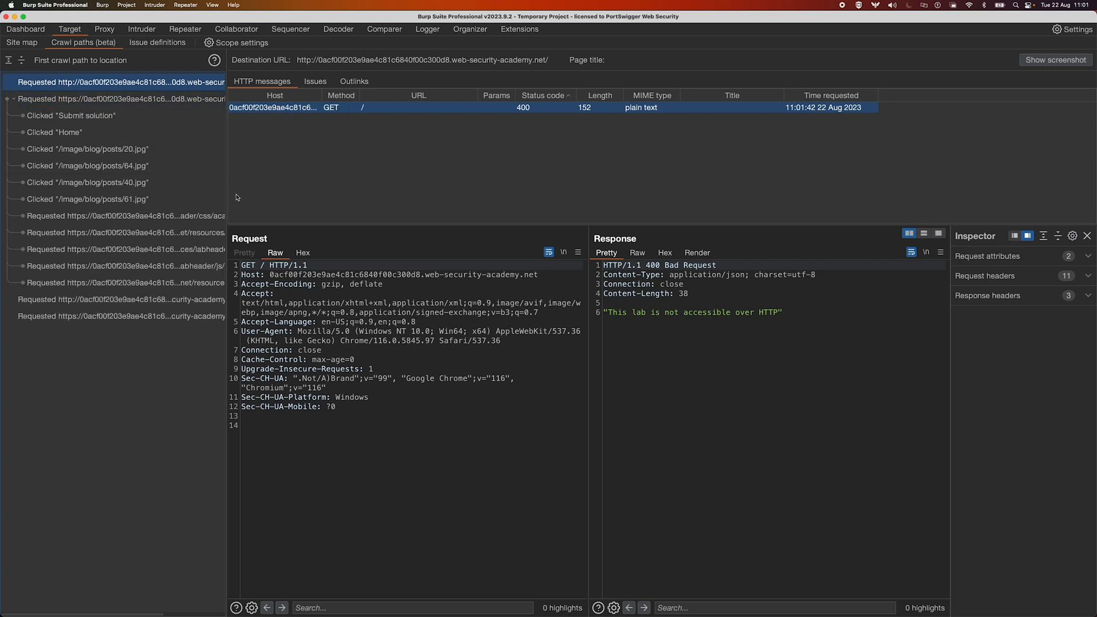
left_click(88, 198)
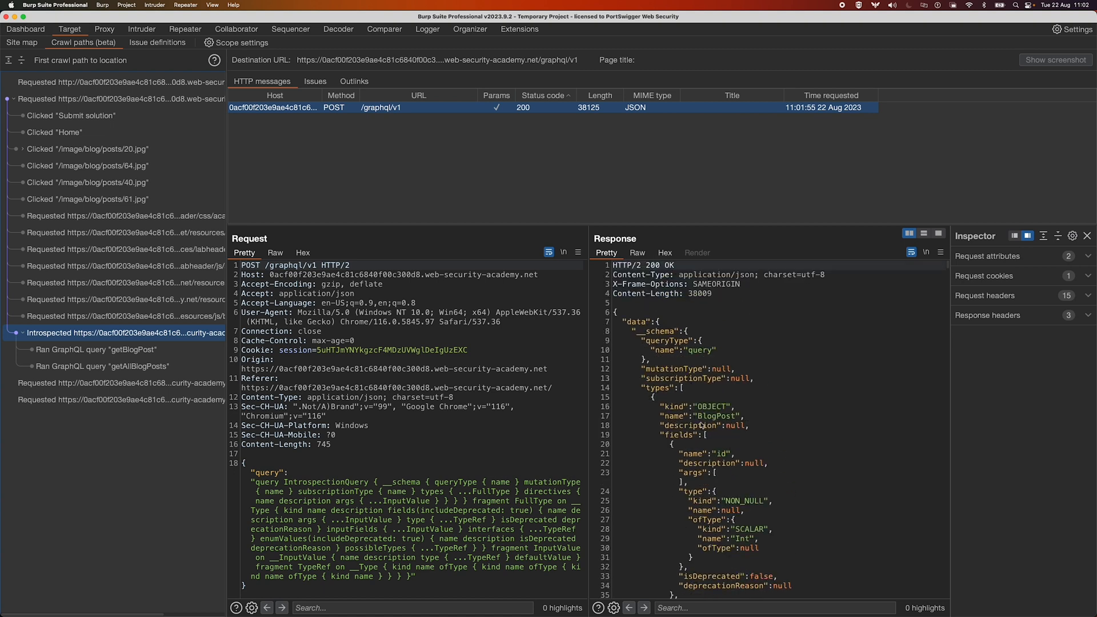
left_click(96, 349)
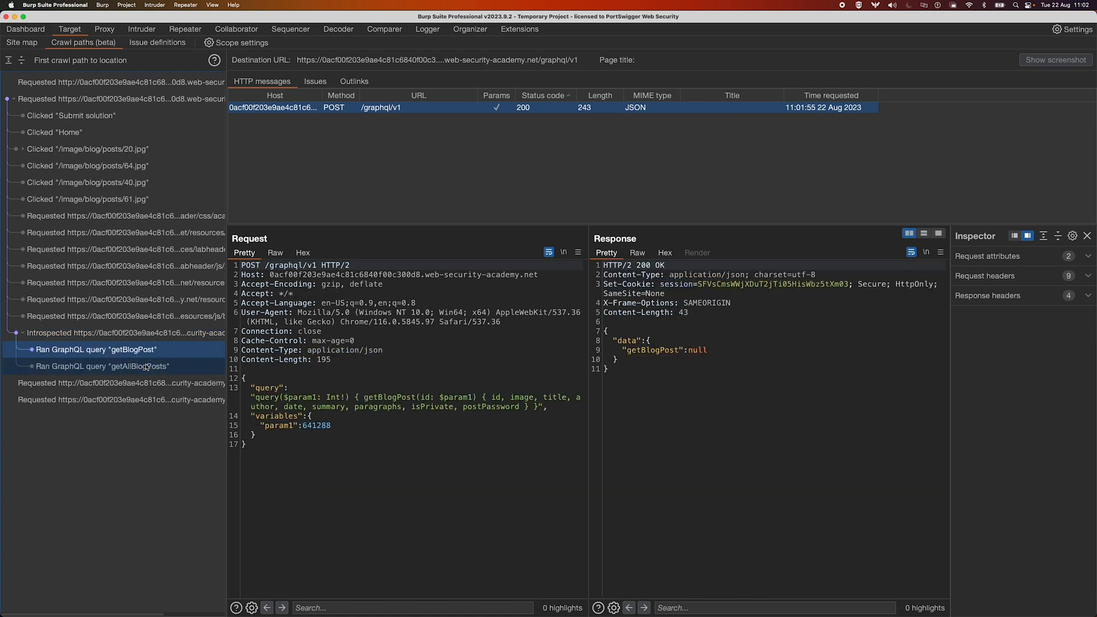
mouse_move(141, 359)
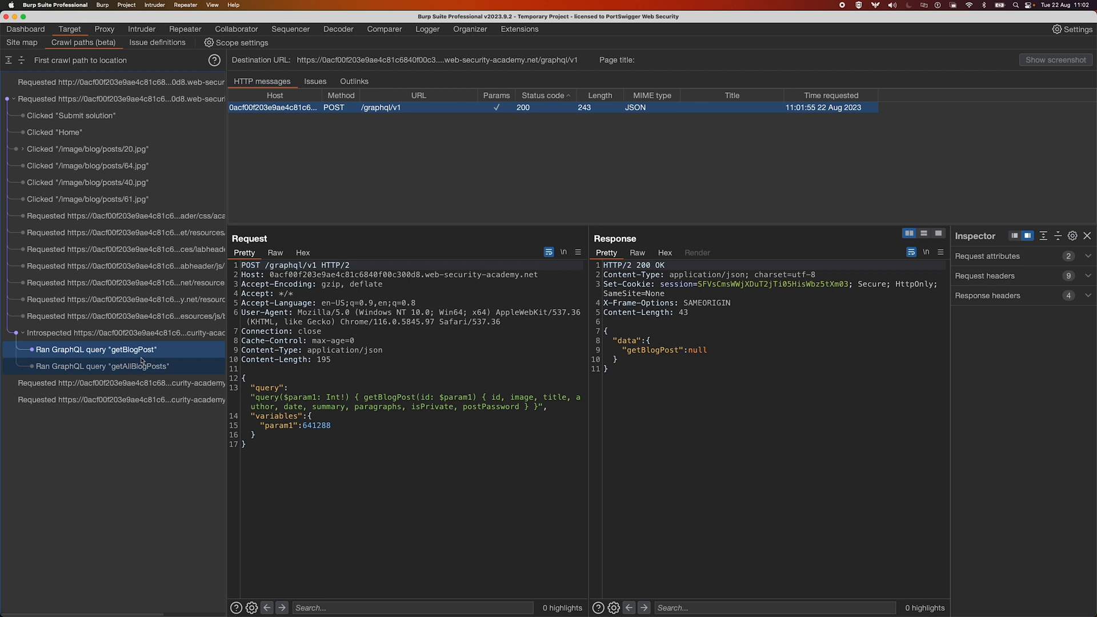
Review getAllBlogPosts results listing ids 5, 4, 1, 2, then return to getBlogPost.
left_click(100, 366)
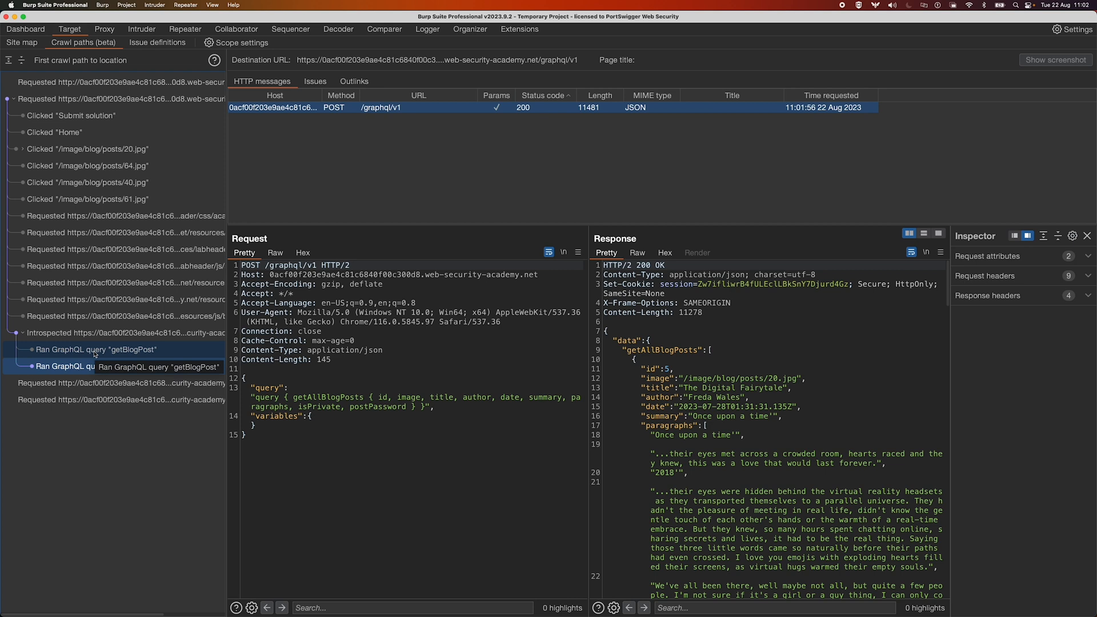
left_click(102, 366)
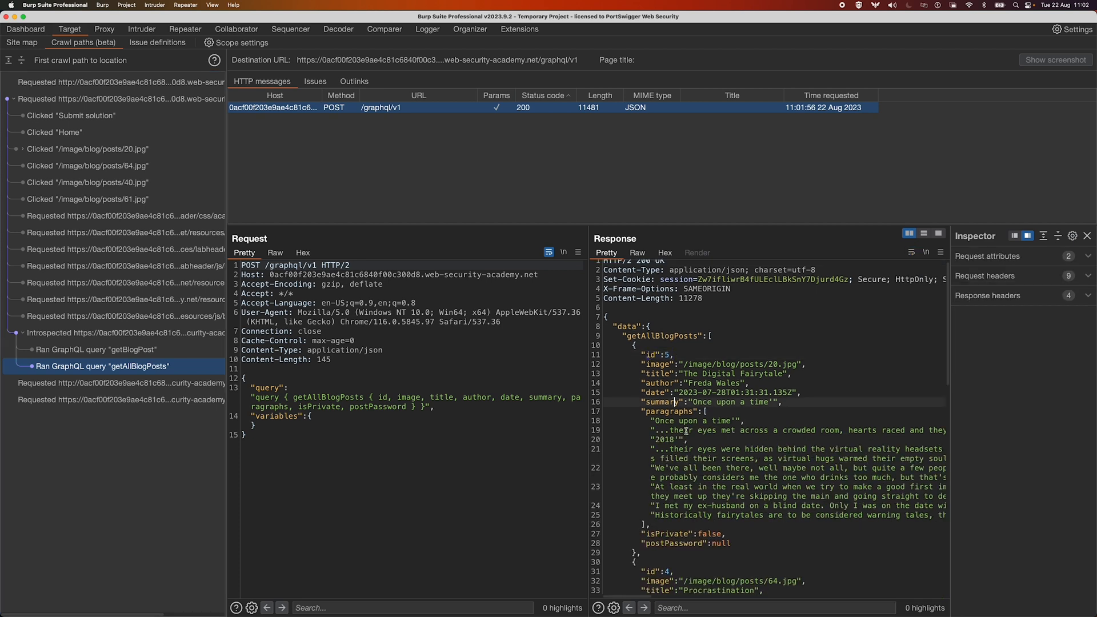
scroll("down", 3)
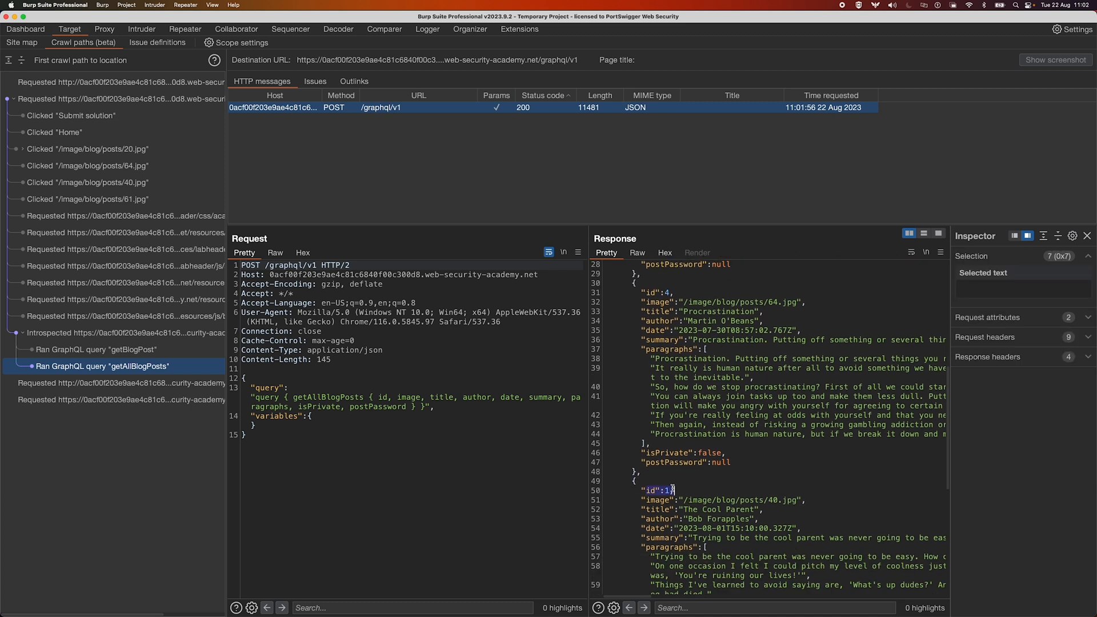
scroll("down", 3)
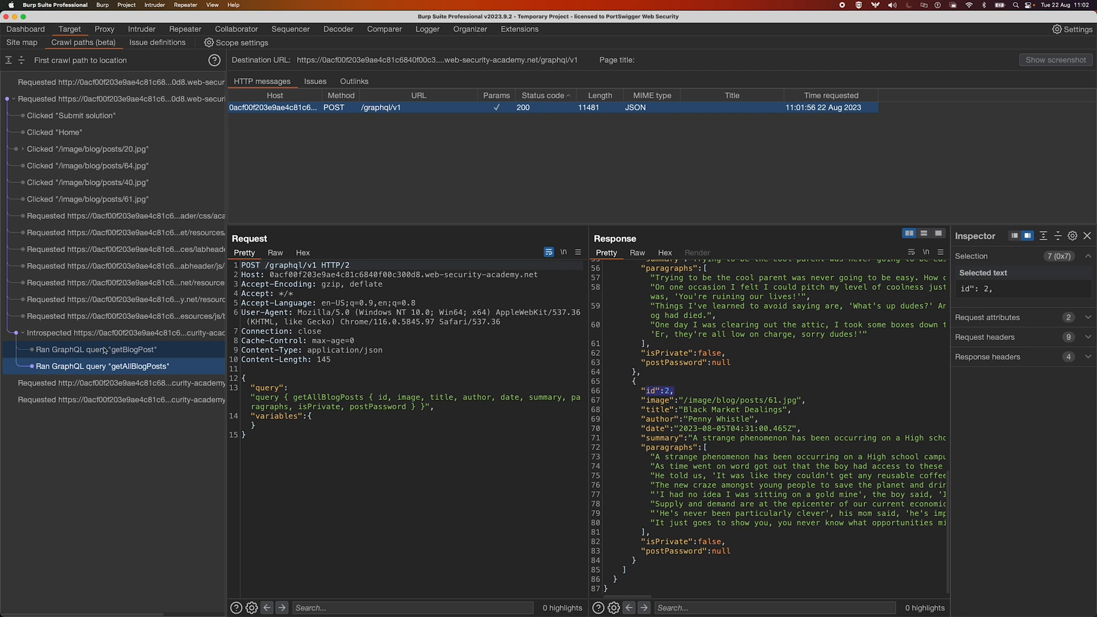
left_click(92, 350)
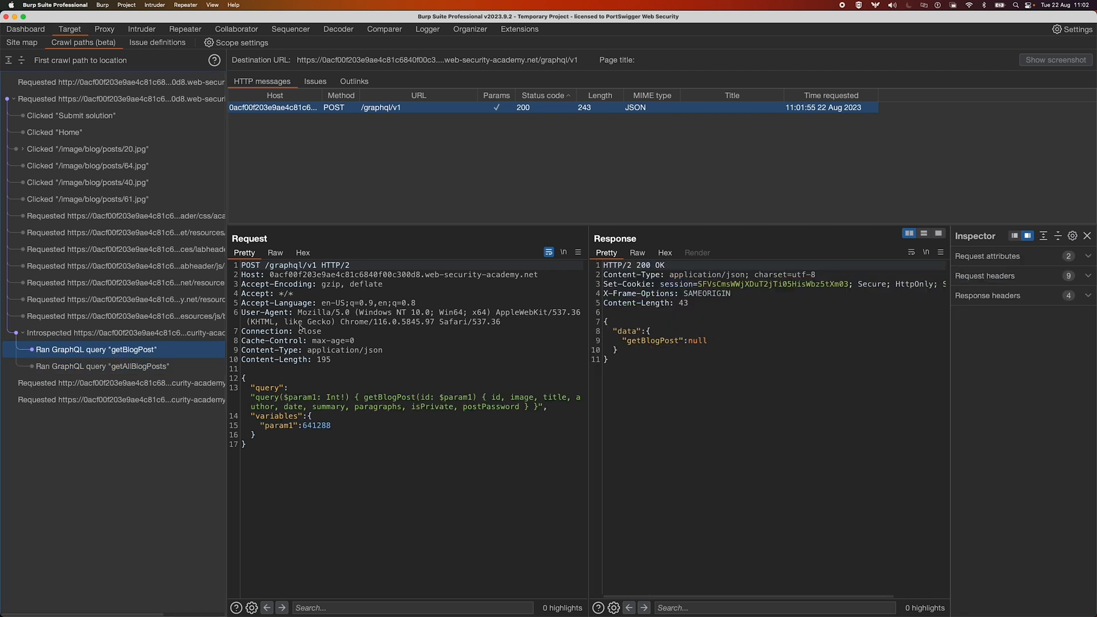
Send getBlogPost to Repeater with id 3, revealing post 'Favours' and its postPassword.
right_click(301, 329)
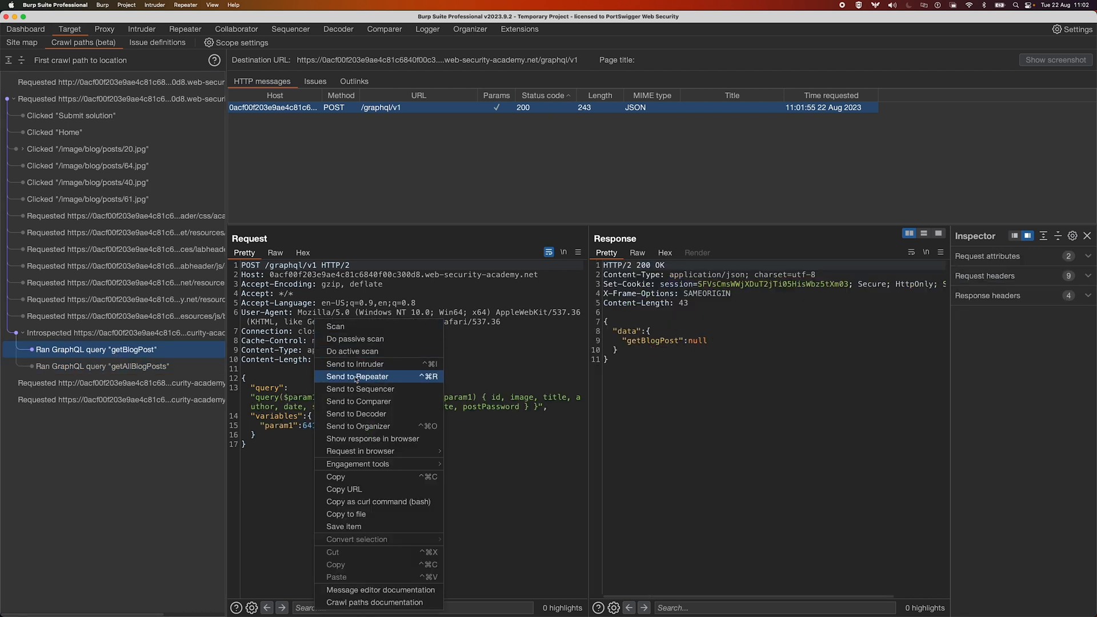
left_click(358, 376)
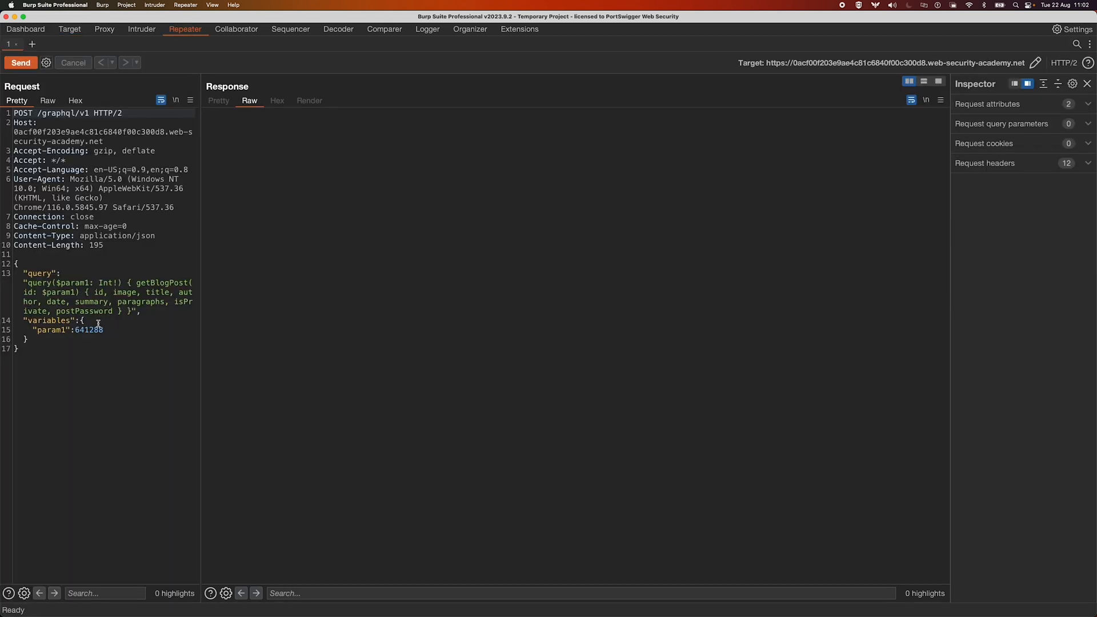
type("3")
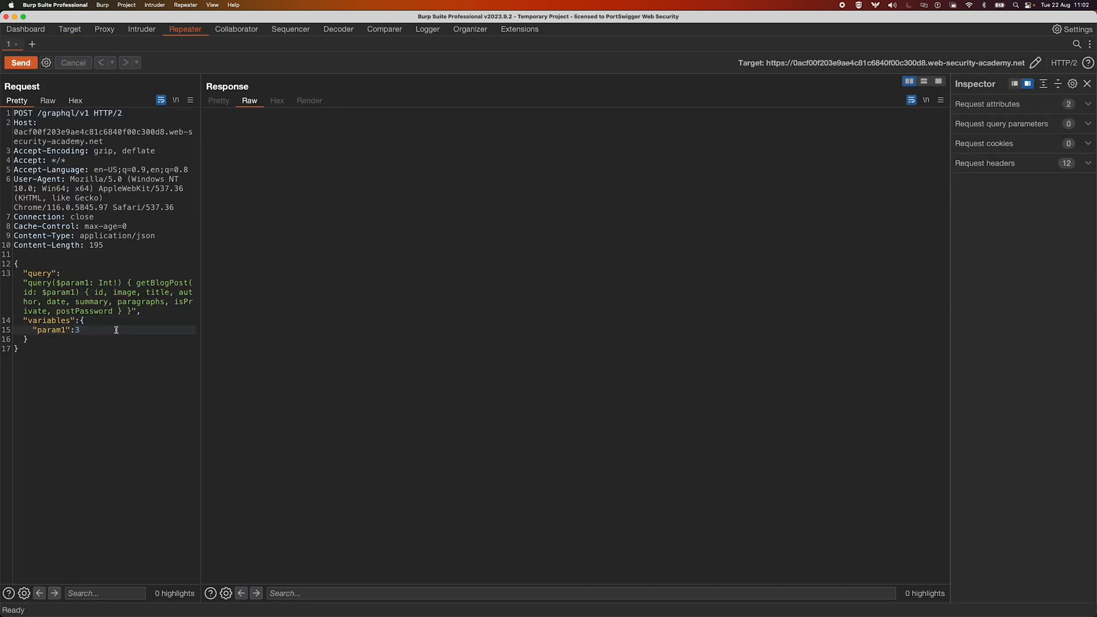
left_click(21, 62)
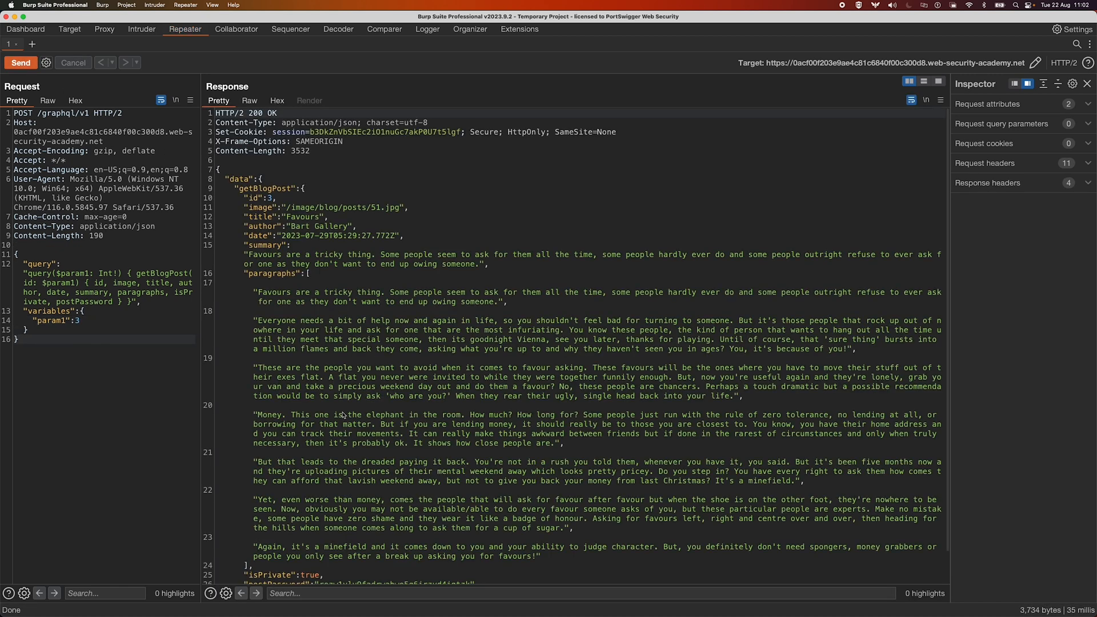
scroll("down", 3)
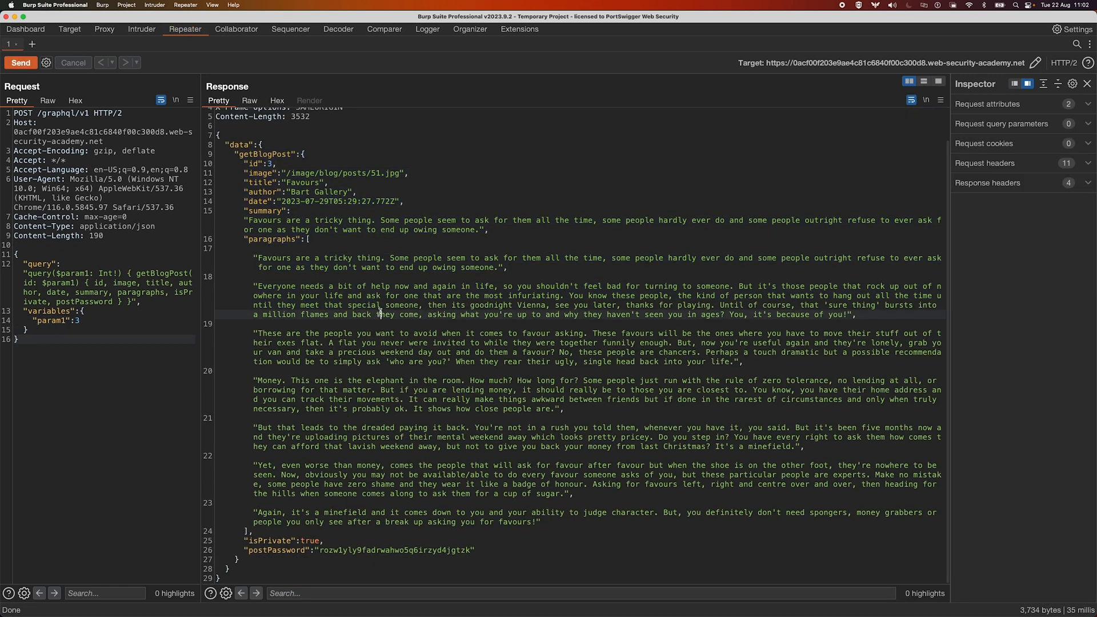
mouse_move(353, 564)
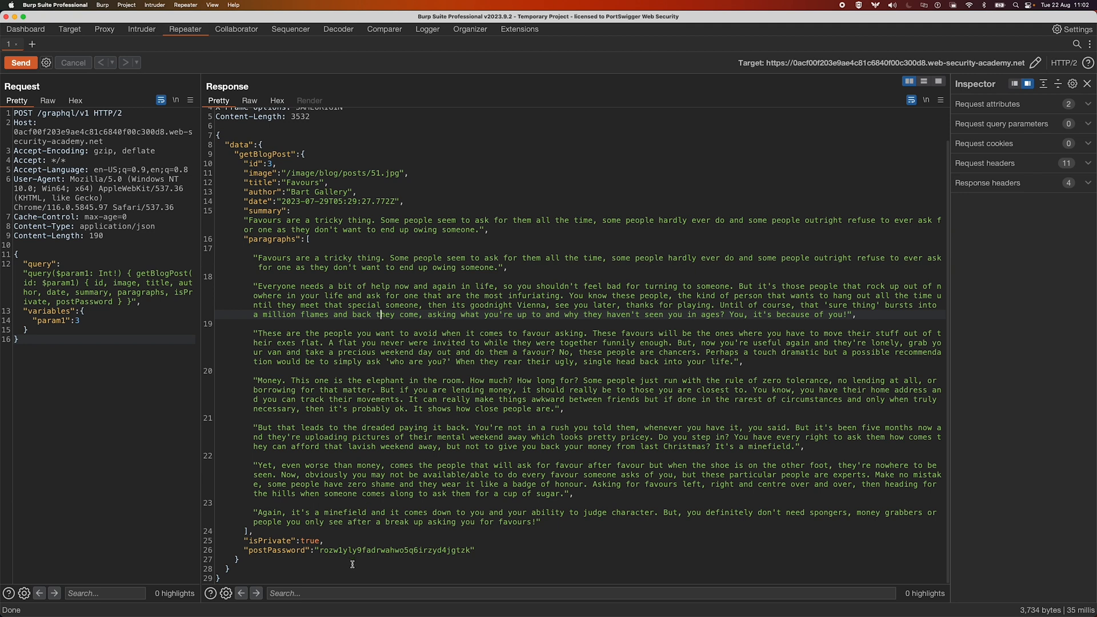
double_click(395, 549)
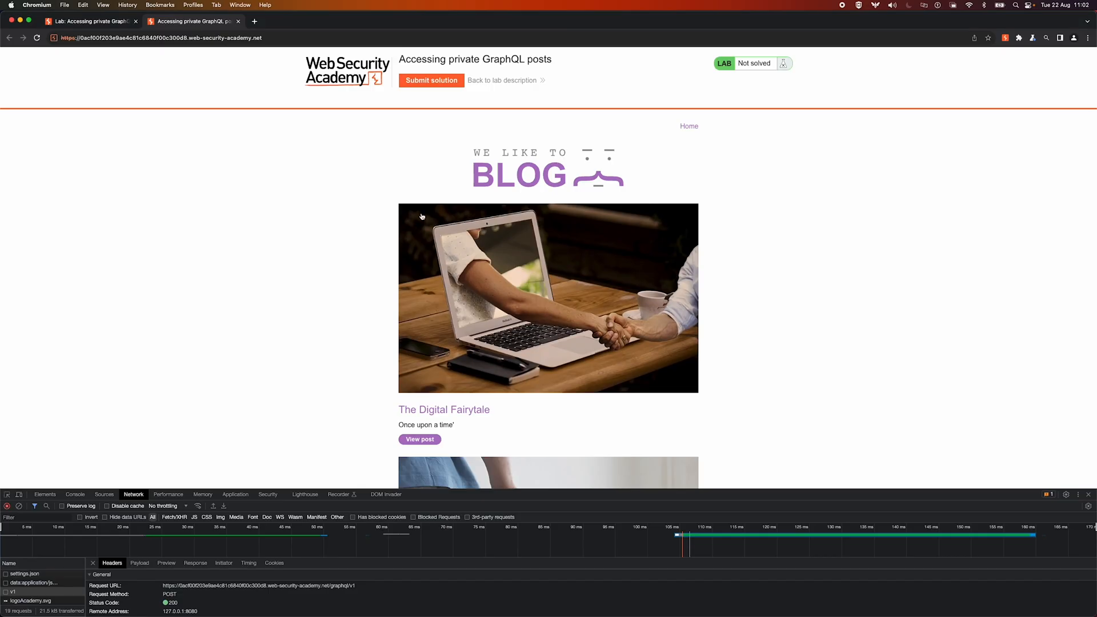
Submit post 3's password as the lab solution, marking it Solved, then return to Burp.
left_click(431, 80)
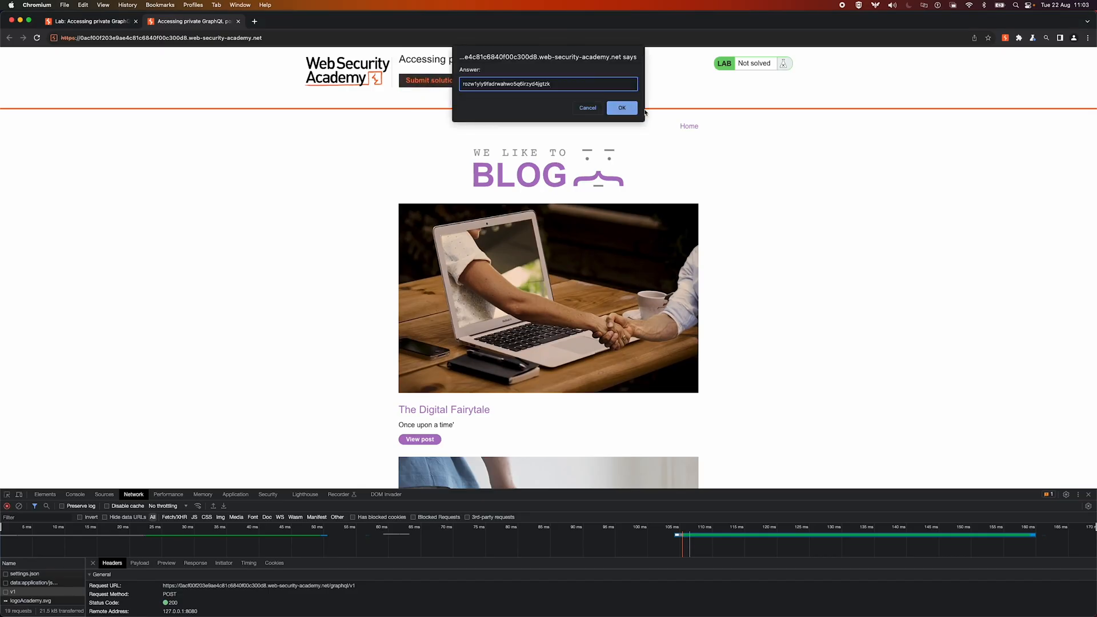
left_click(621, 108)
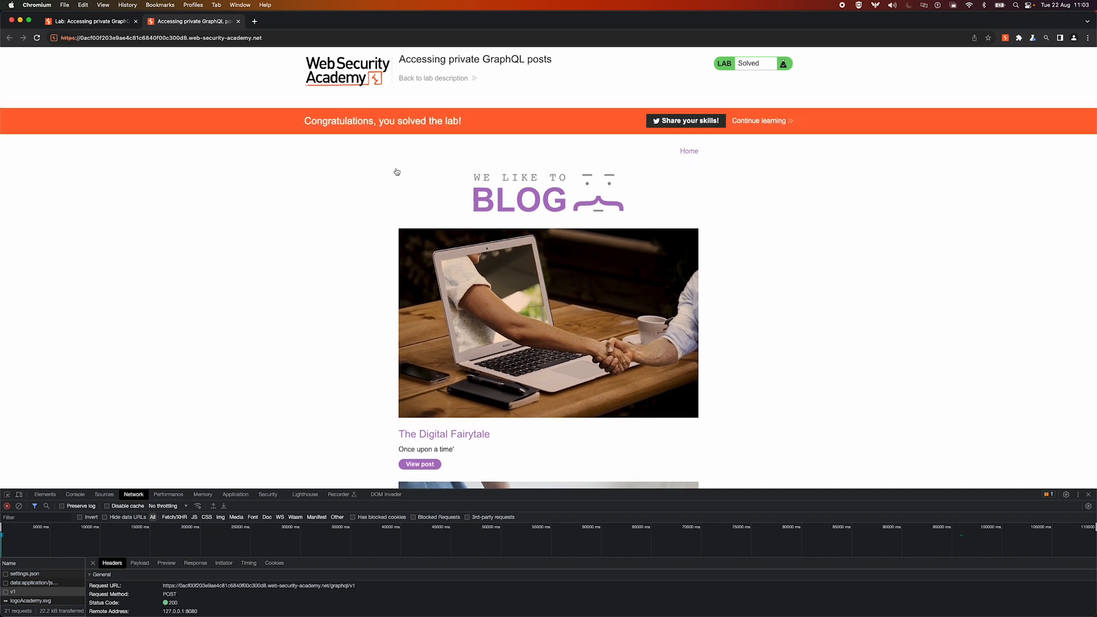
mouse_move(258, 194)
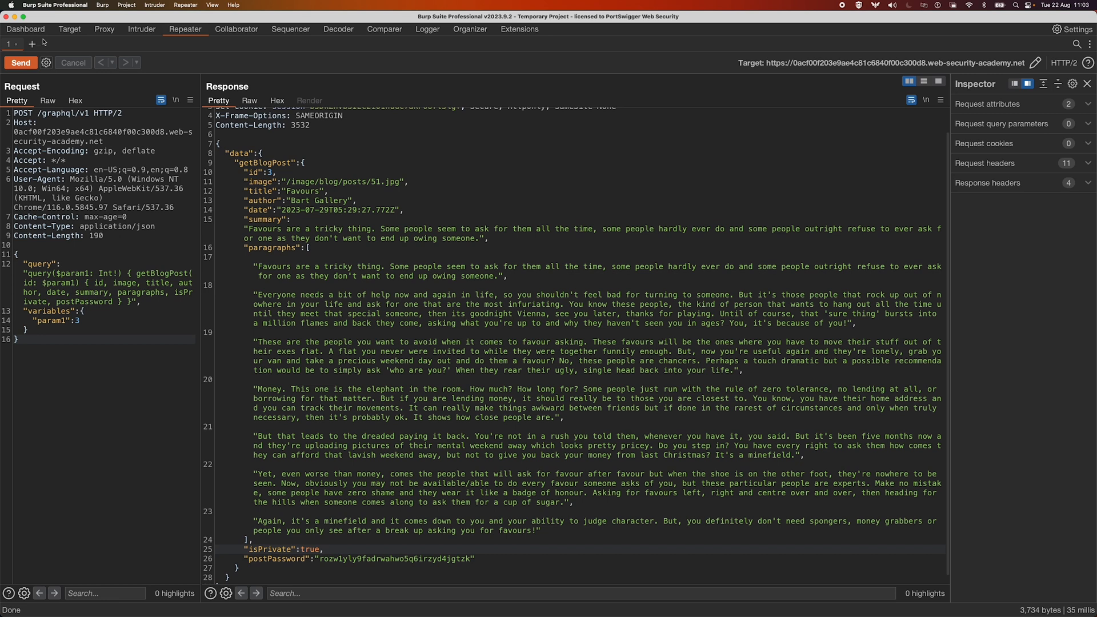
left_click(70, 29)
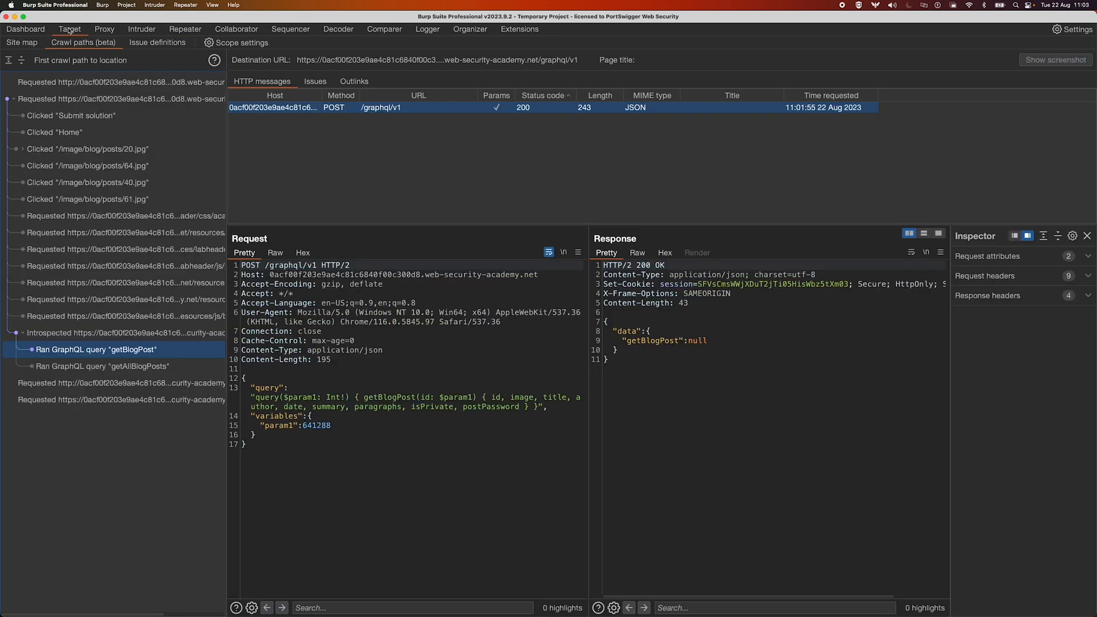